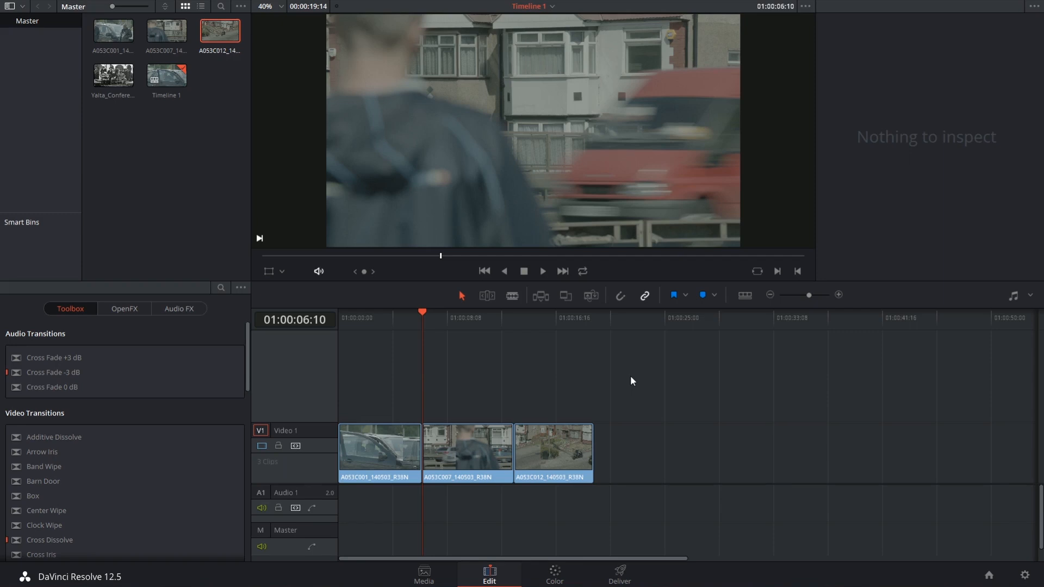
mouse_move(495, 379)
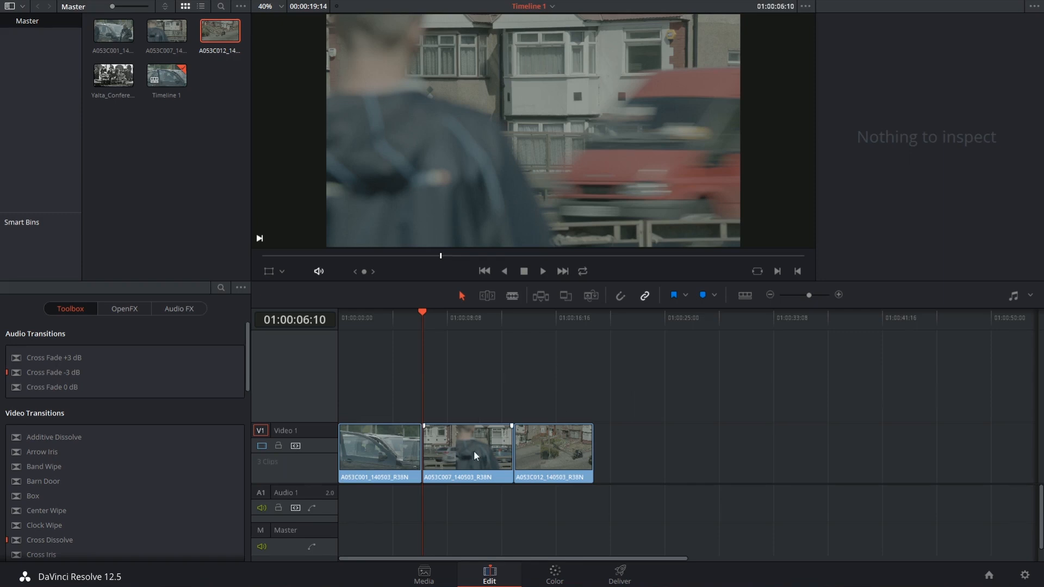
Select the third clip, A053C012_140503_R38N, to show its Transform settings in the Inspector.
left_click(467, 452)
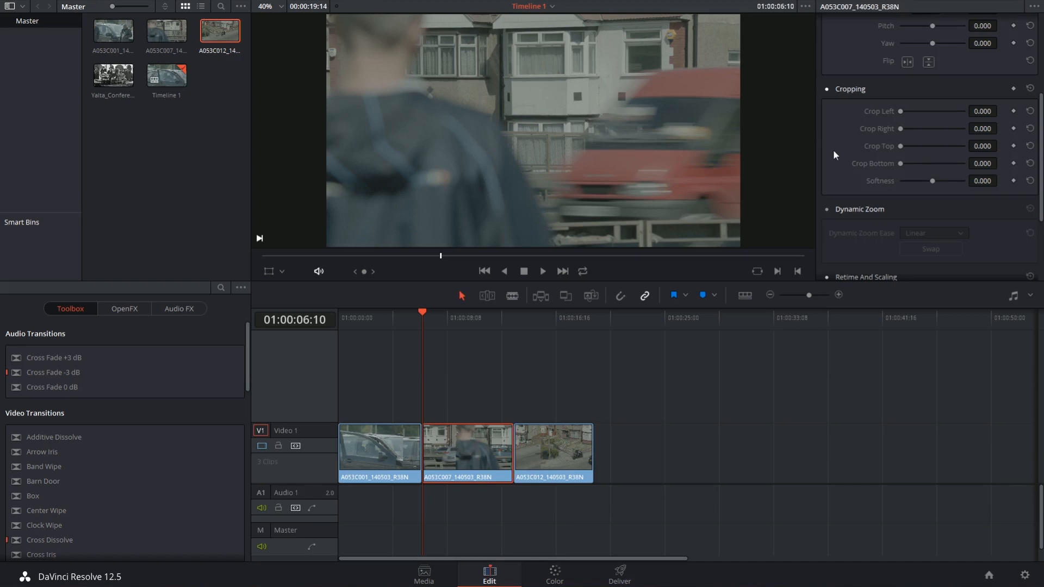
scroll("up", 3)
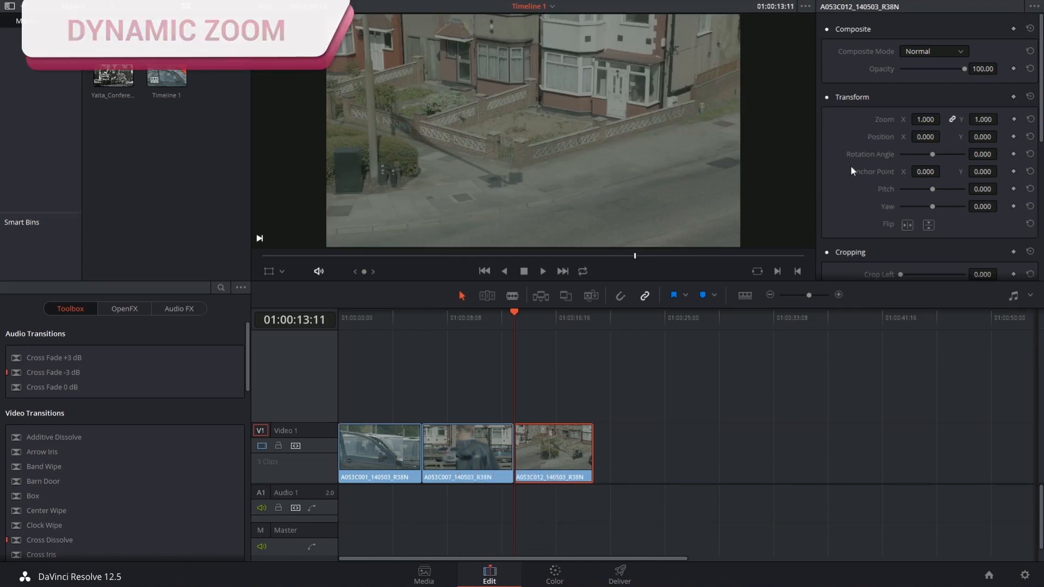
Scroll the Inspector down to the Dynamic Zoom, Retime and Scaling, and Lens Correction sections.
scroll("down", 3)
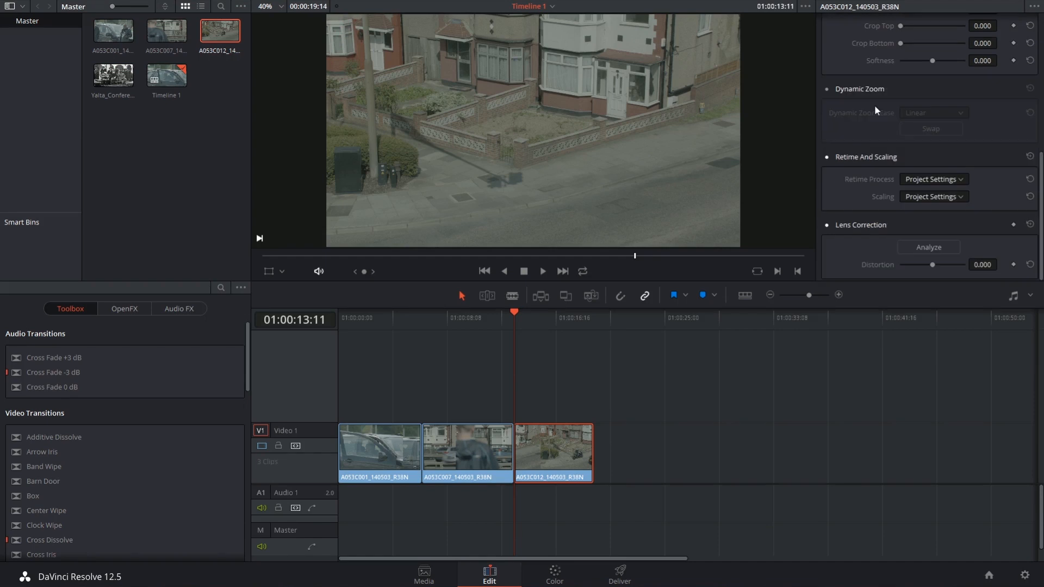
mouse_move(721, 100)
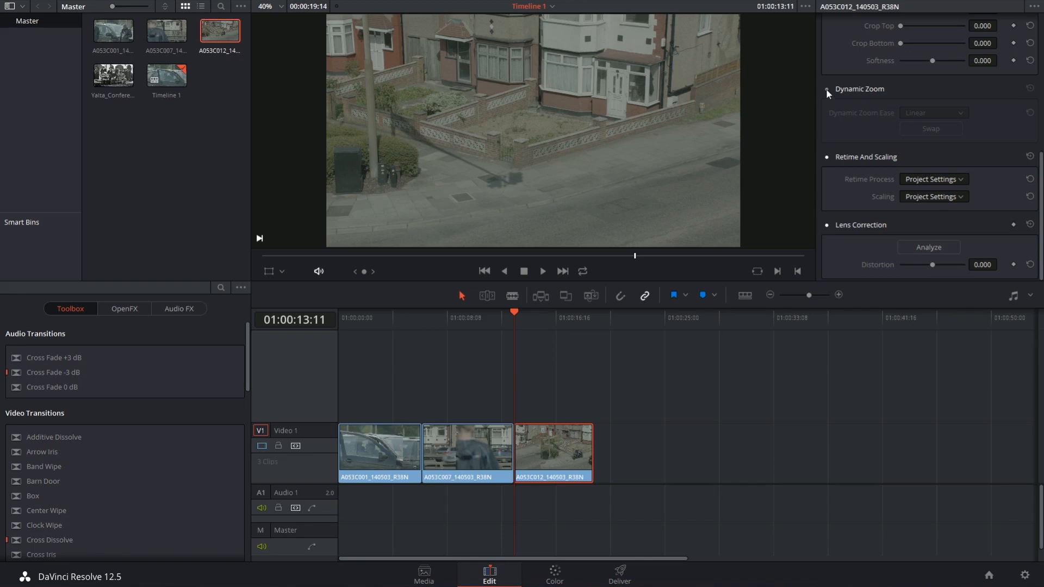
Enable Linear Dynamic Zoom on the third clip, try Swap, and play it back.
left_click(827, 89)
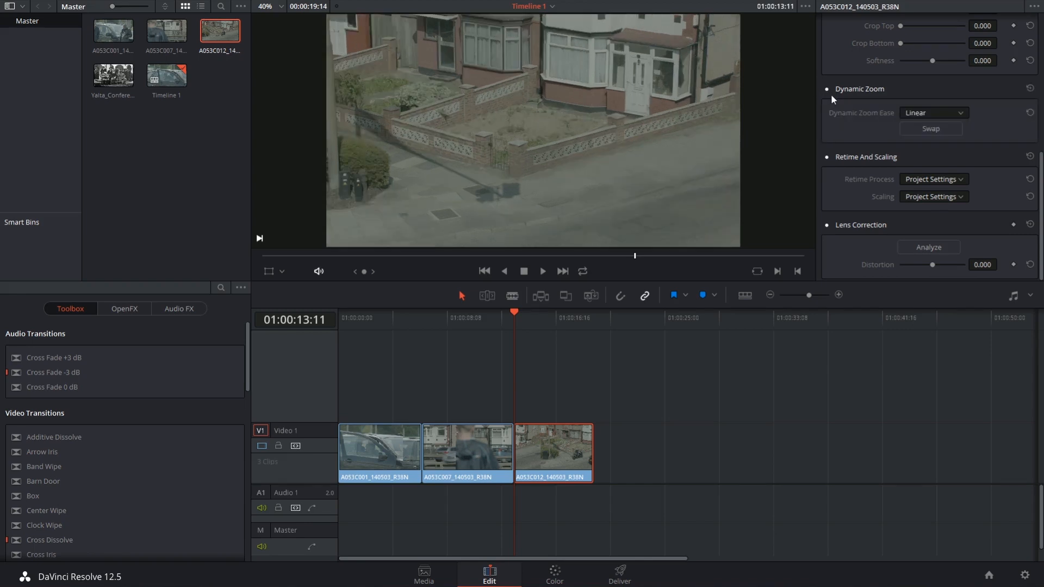
mouse_move(888, 125)
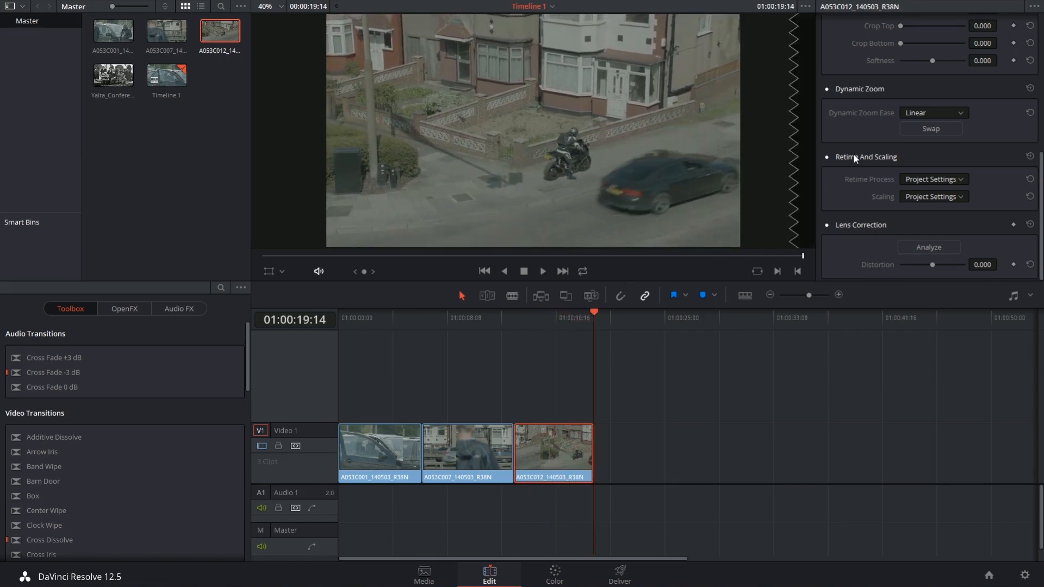
left_click(930, 128)
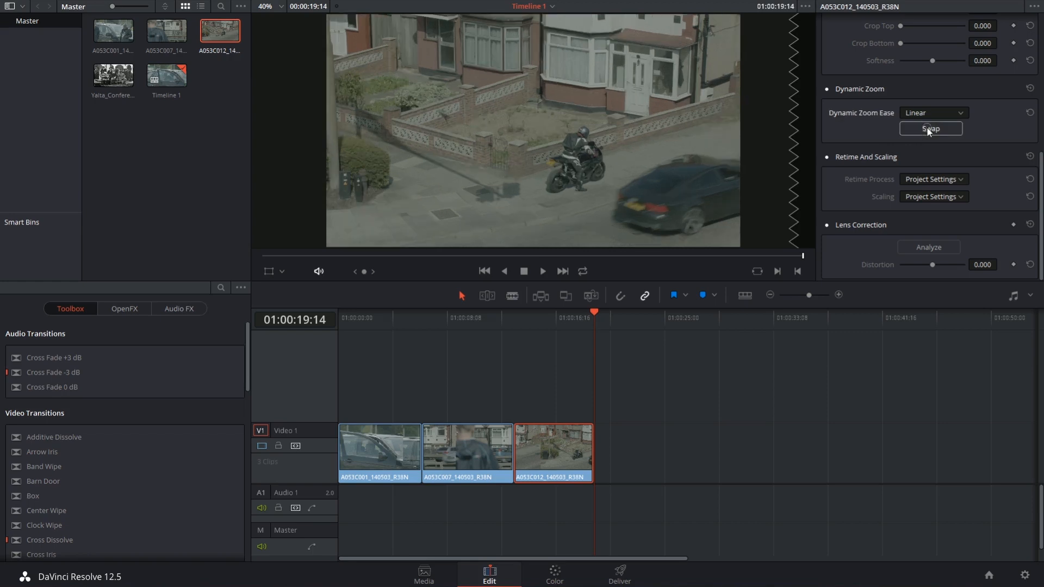
left_click(514, 318)
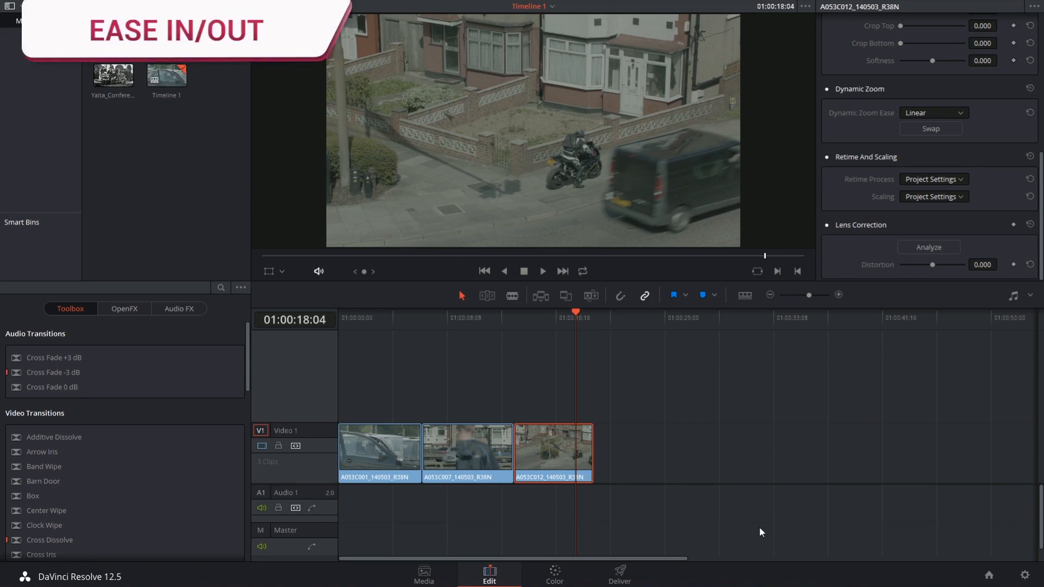
mouse_move(1021, 134)
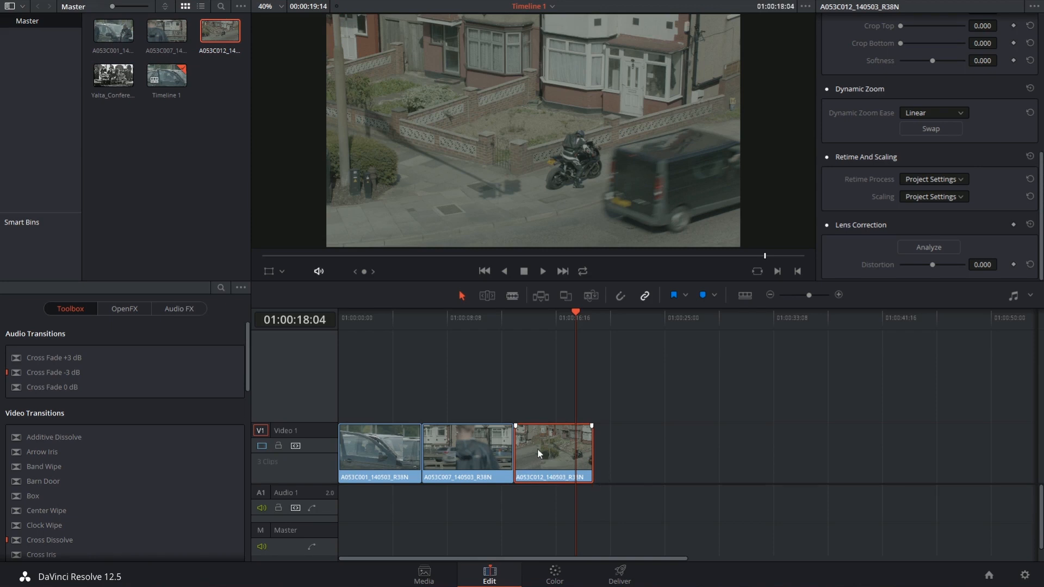
mouse_move(872, 125)
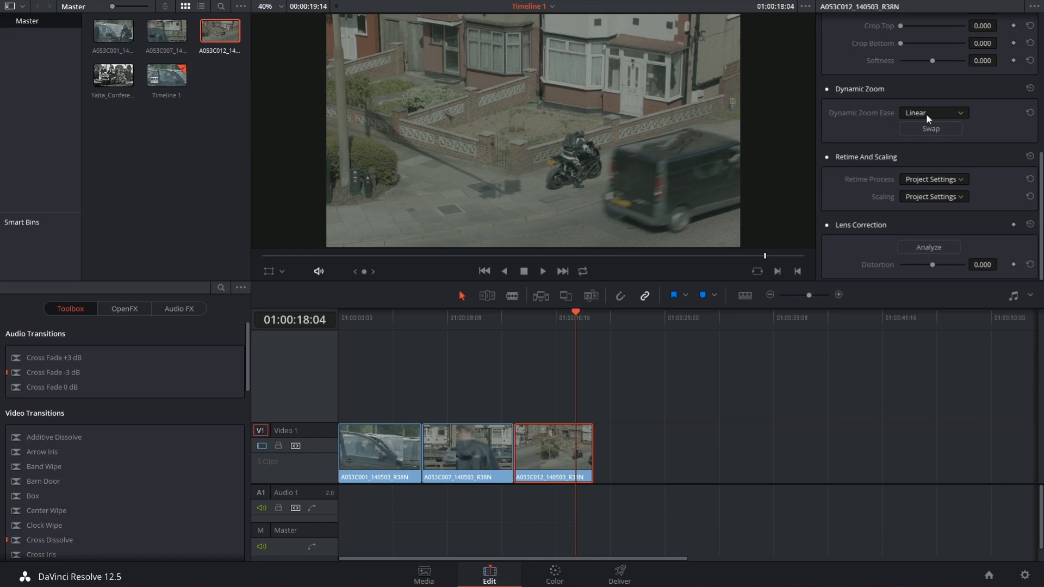
Set the third clip's Dynamic Zoom ease to Ease In and Out and play it.
left_click(933, 112)
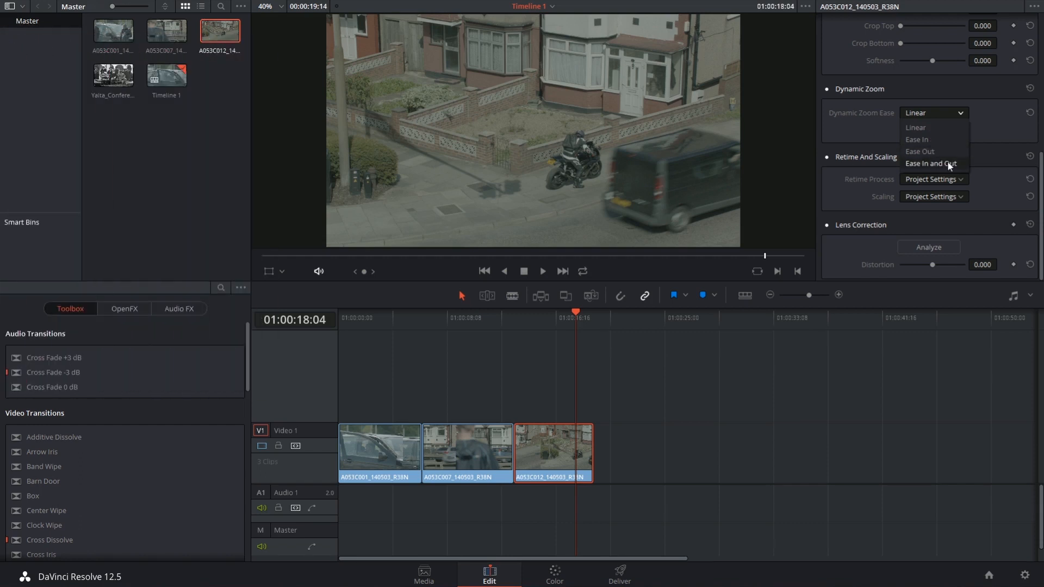
mouse_move(931, 152)
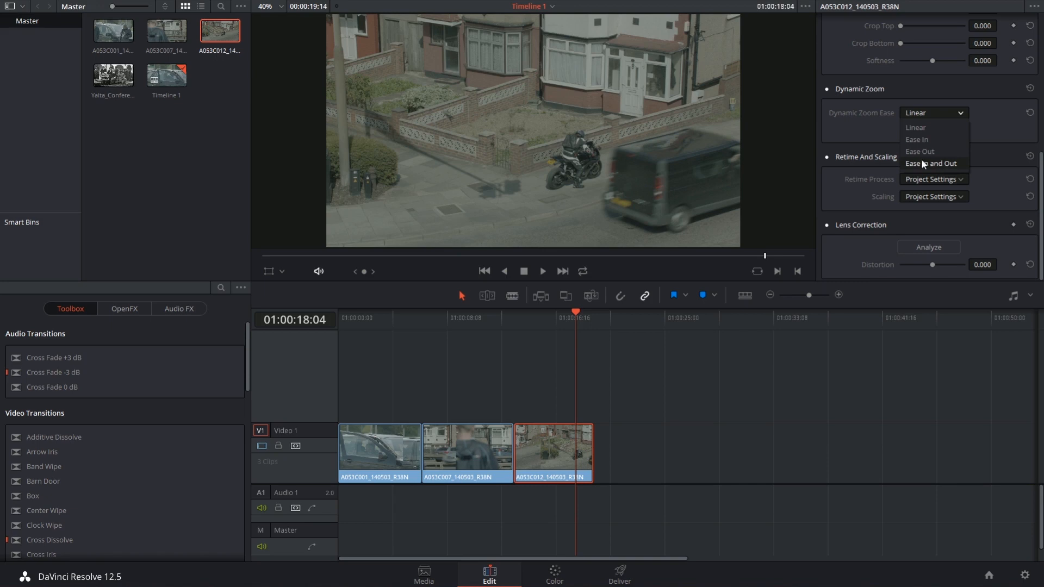
left_click(932, 163)
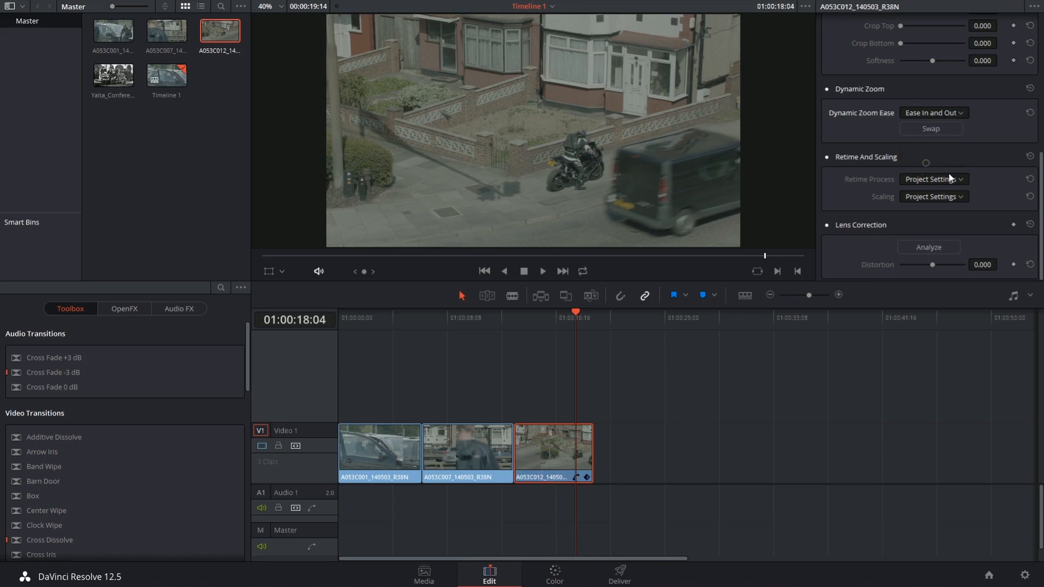
left_click(515, 312)
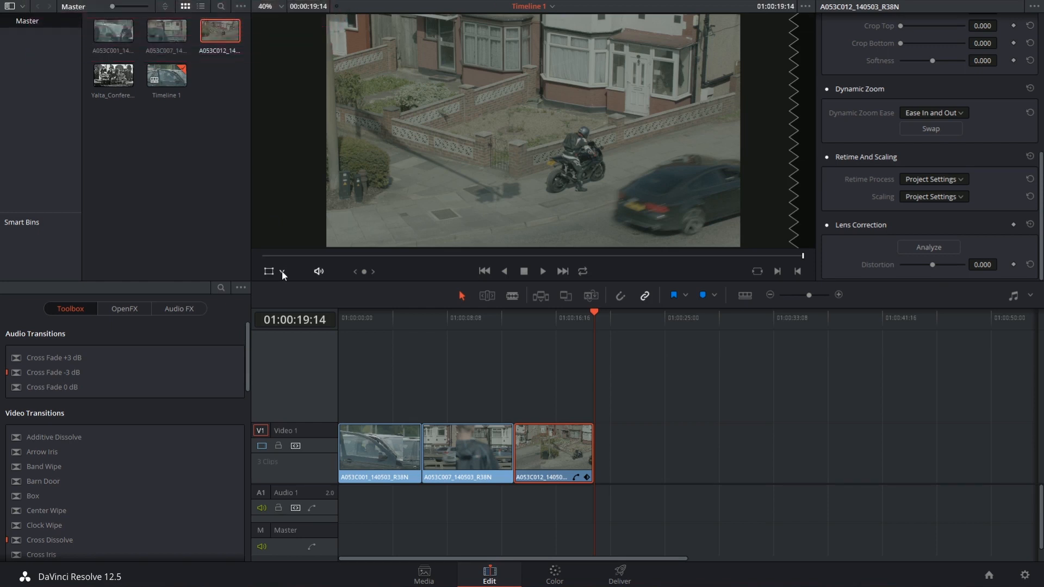
Show the Dynamic Zoom viewer overlay, swap the framings, and drag the zoom box onto the motorcyclist.
left_click(281, 271)
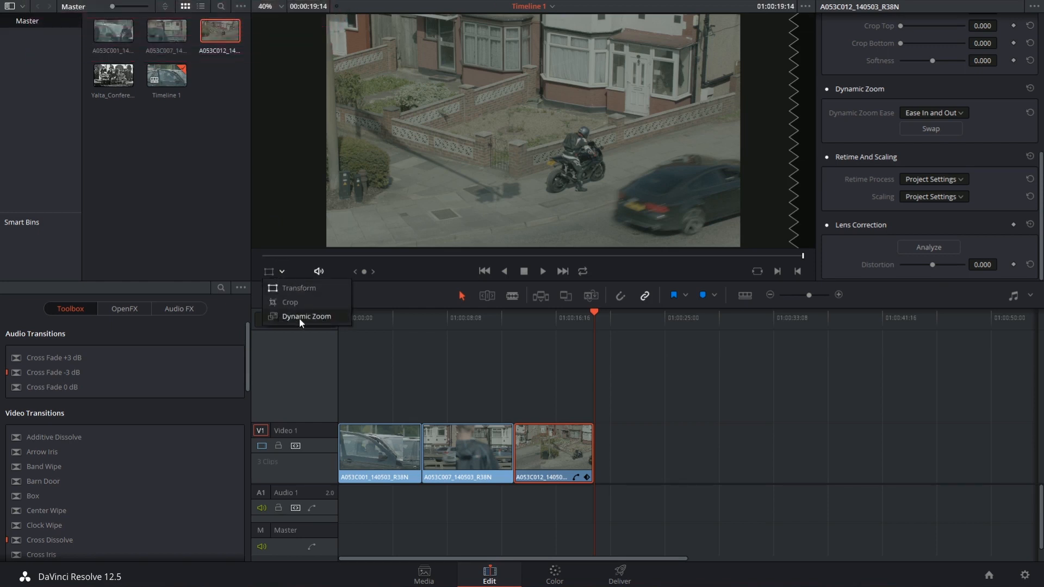
left_click(307, 317)
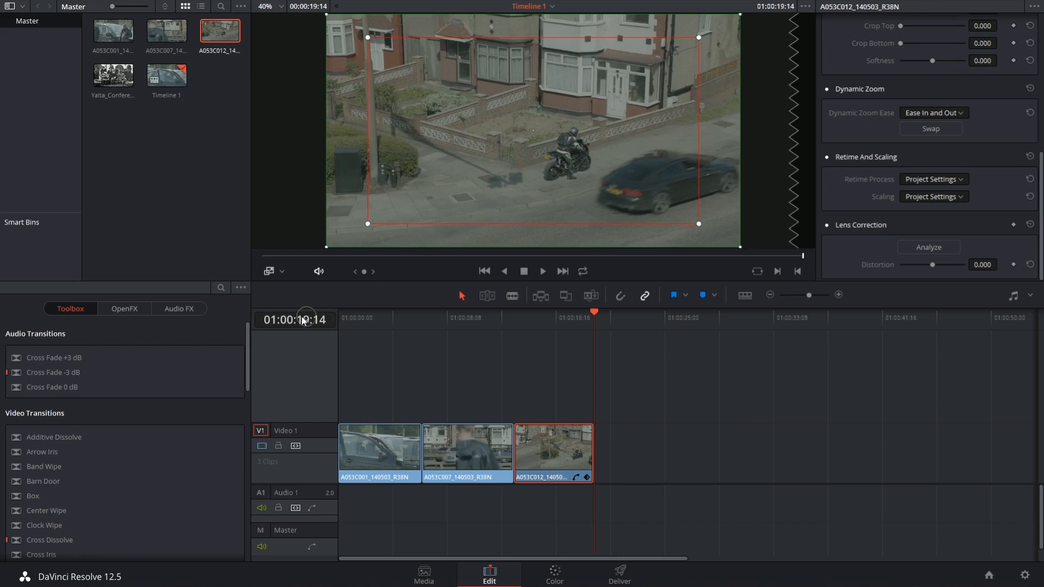
mouse_move(332, 133)
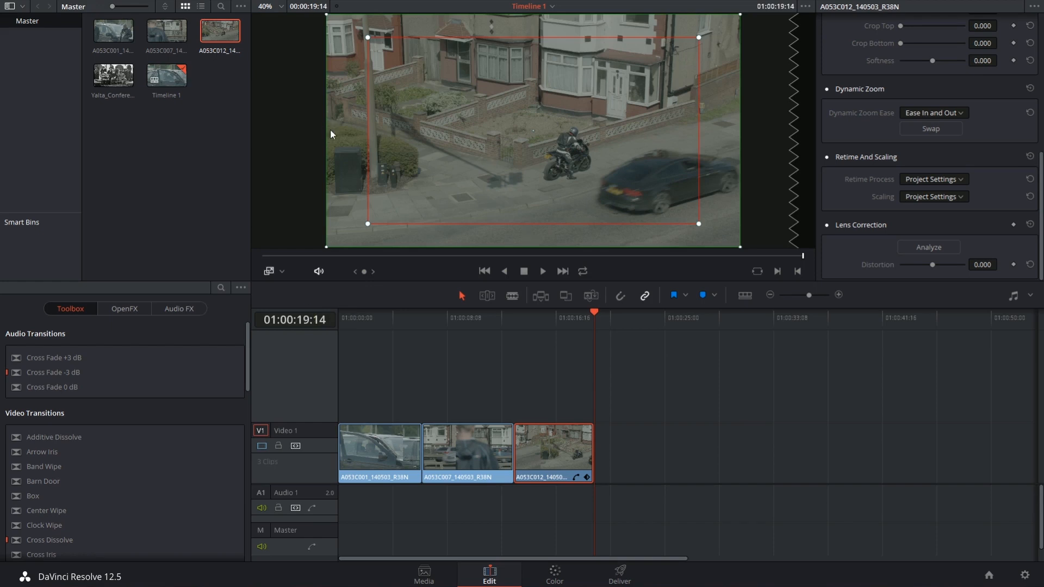
mouse_move(333, 19)
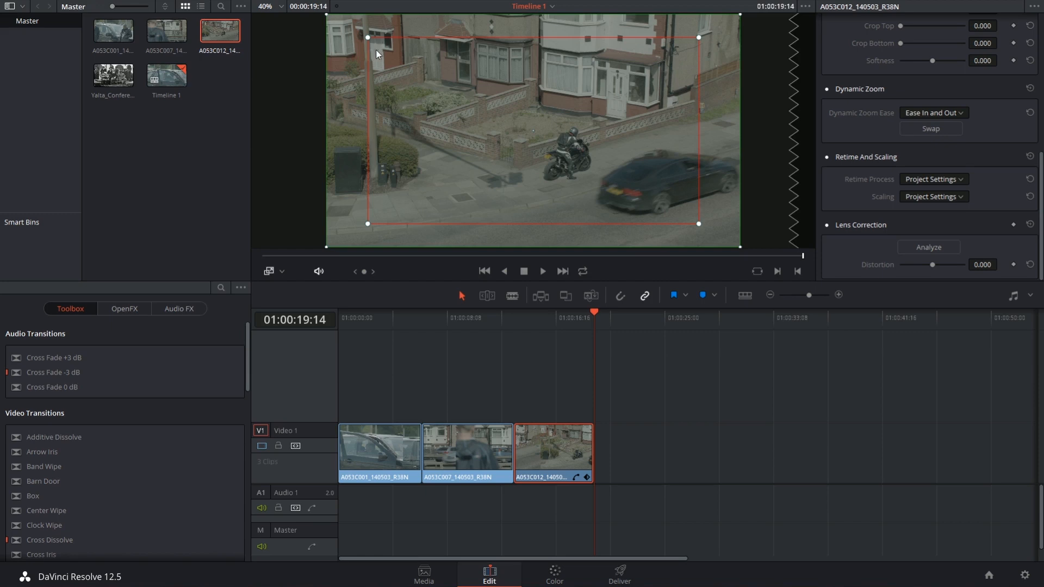
left_click(930, 128)
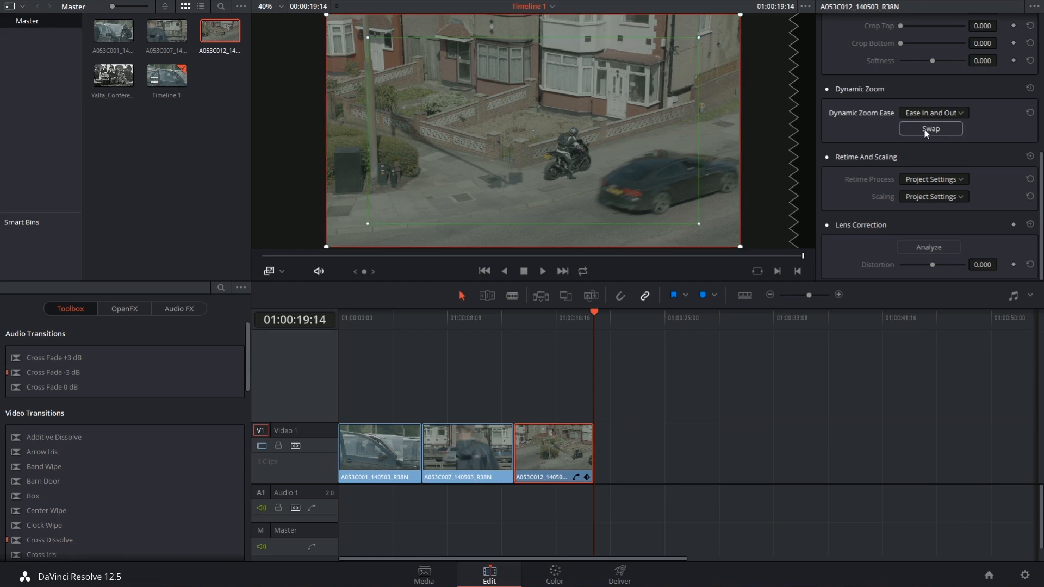
left_click(930, 128)
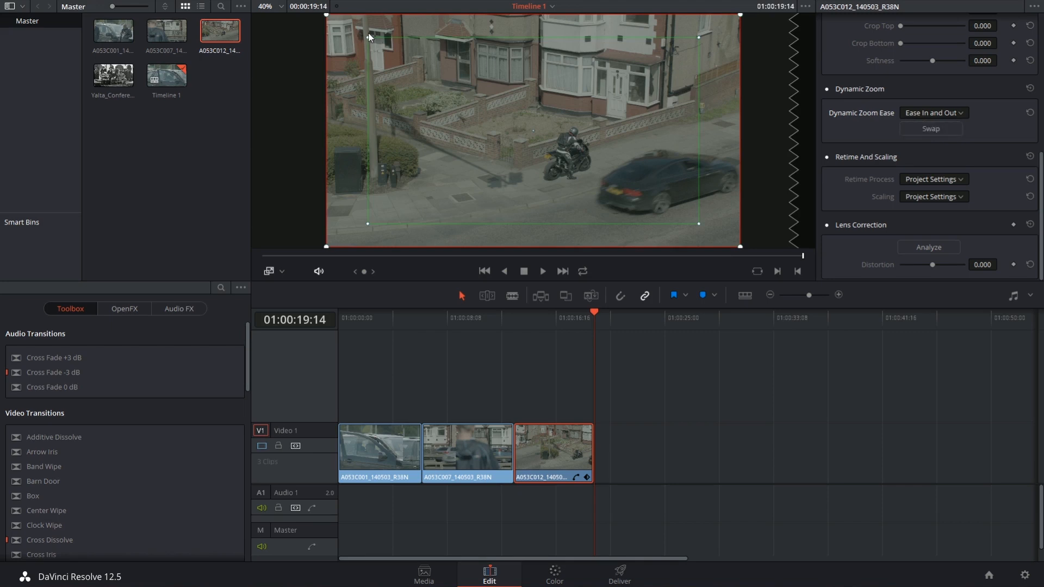
left_click_drag(368, 36, 389, 50)
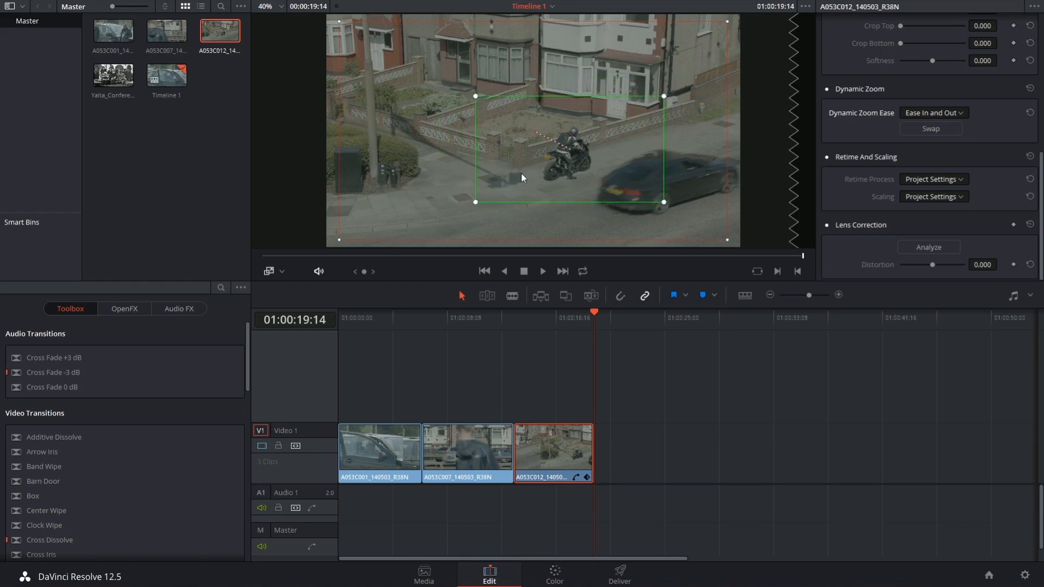
Swap the zoom framings again so the clip ends on the motorcyclist close-up.
scroll("up", 3)
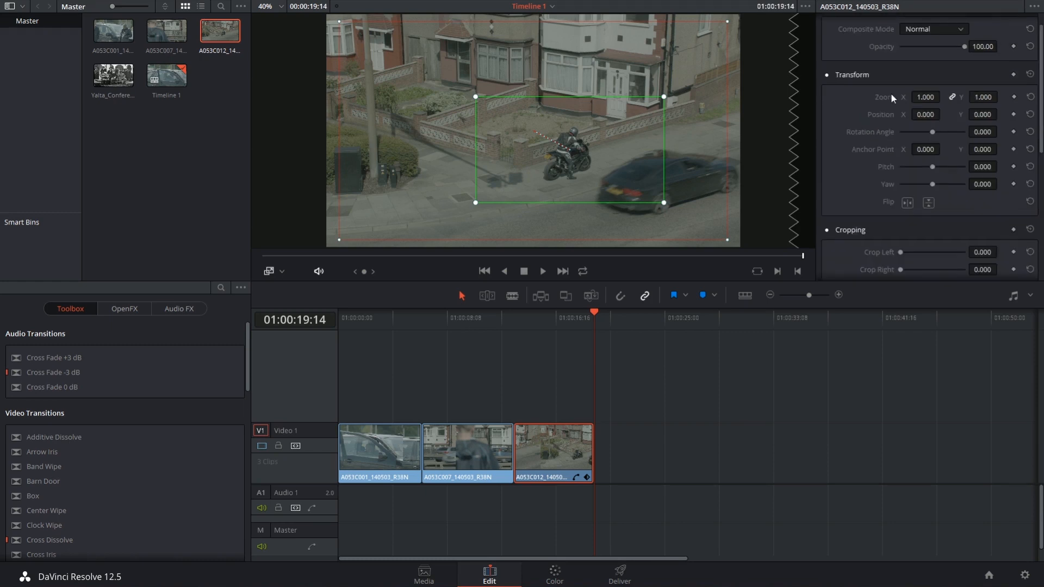
mouse_move(830, 189)
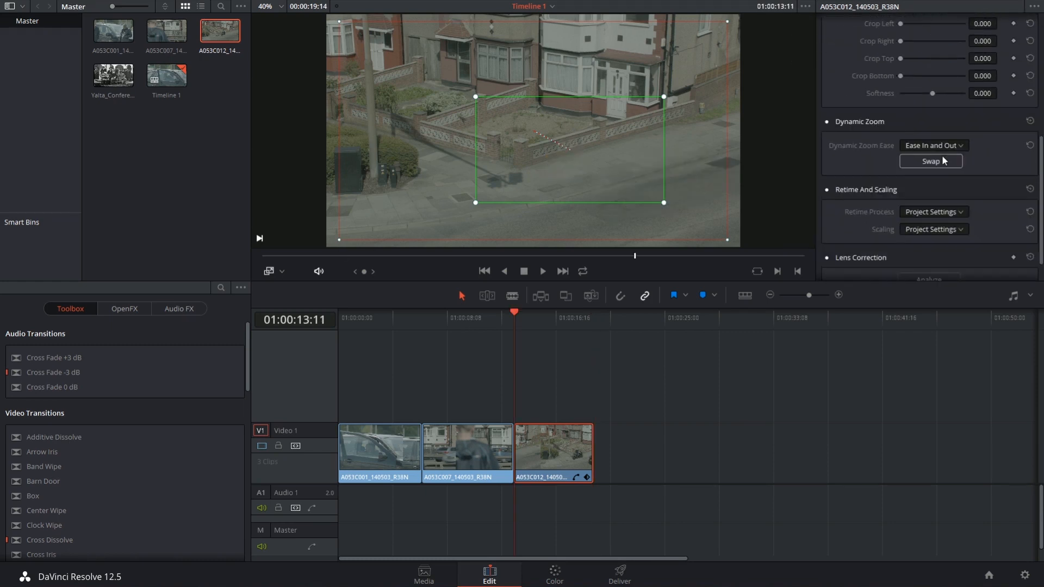
left_click(931, 161)
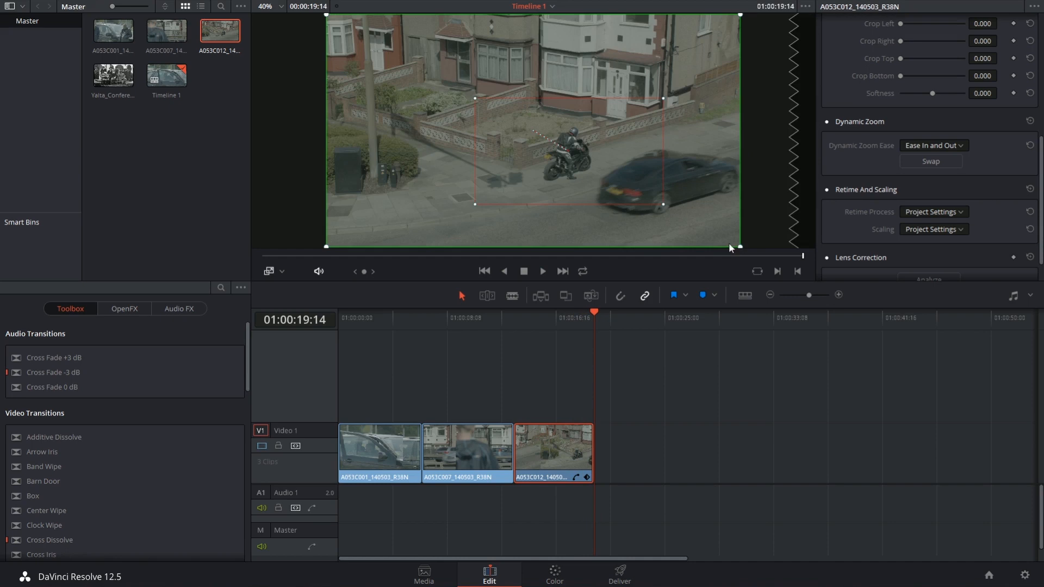
mouse_move(918, 154)
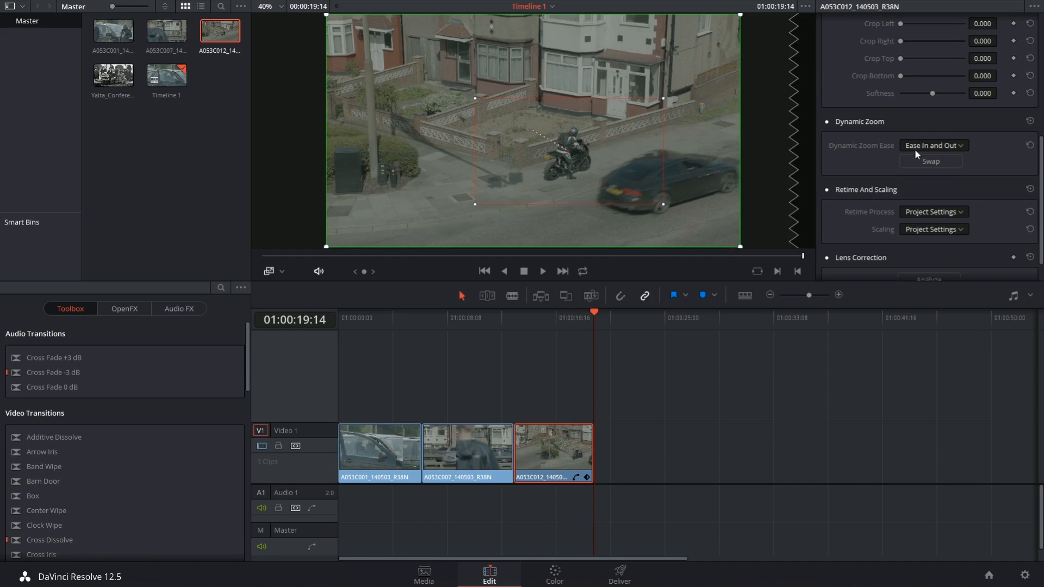
mouse_move(739, 246)
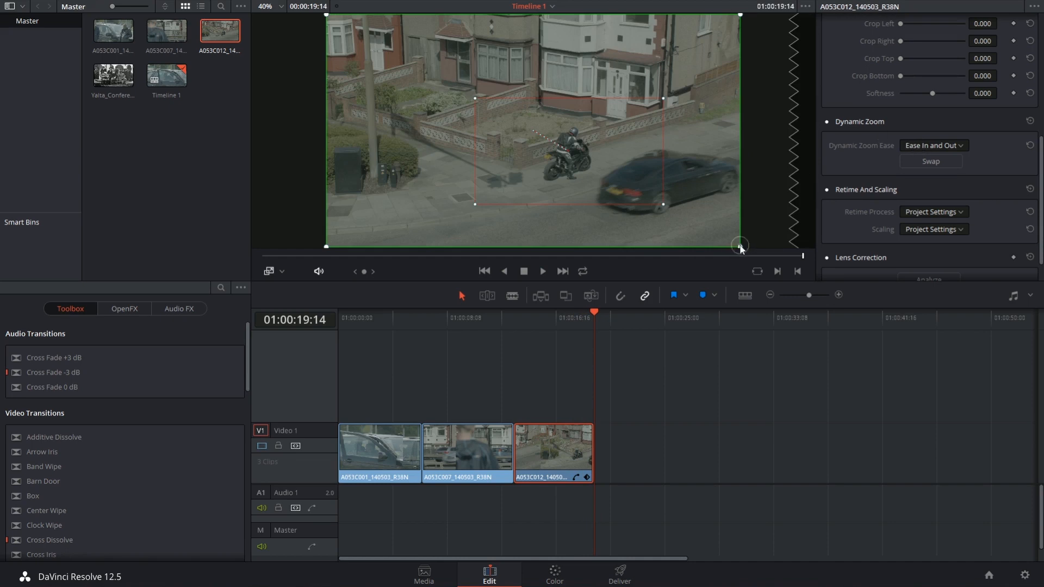
Switch the Dynamic Zoom ease from Ease In and Out to Ease In.
left_click(933, 145)
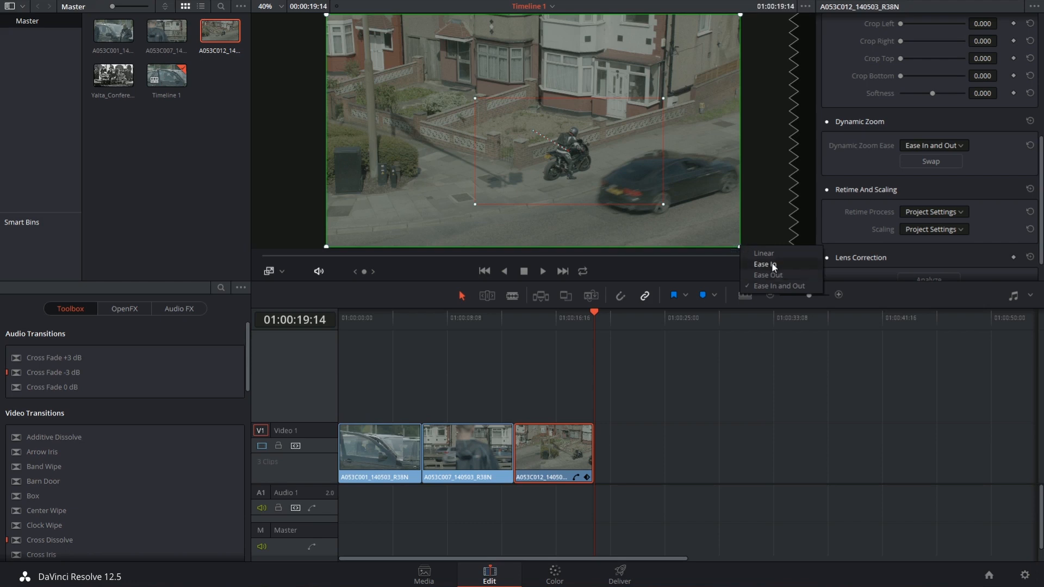
left_click(765, 264)
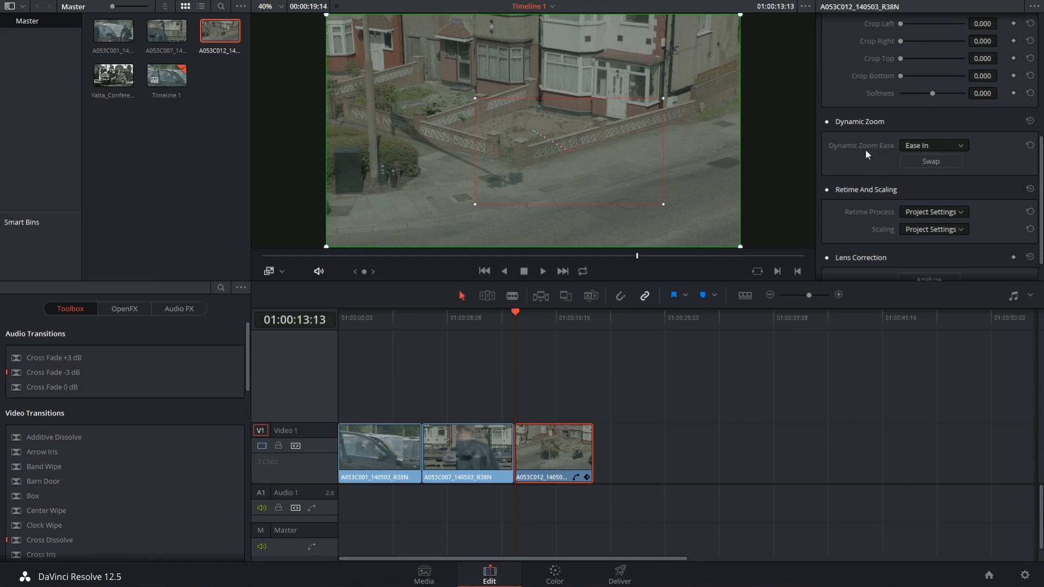
mouse_move(821, 139)
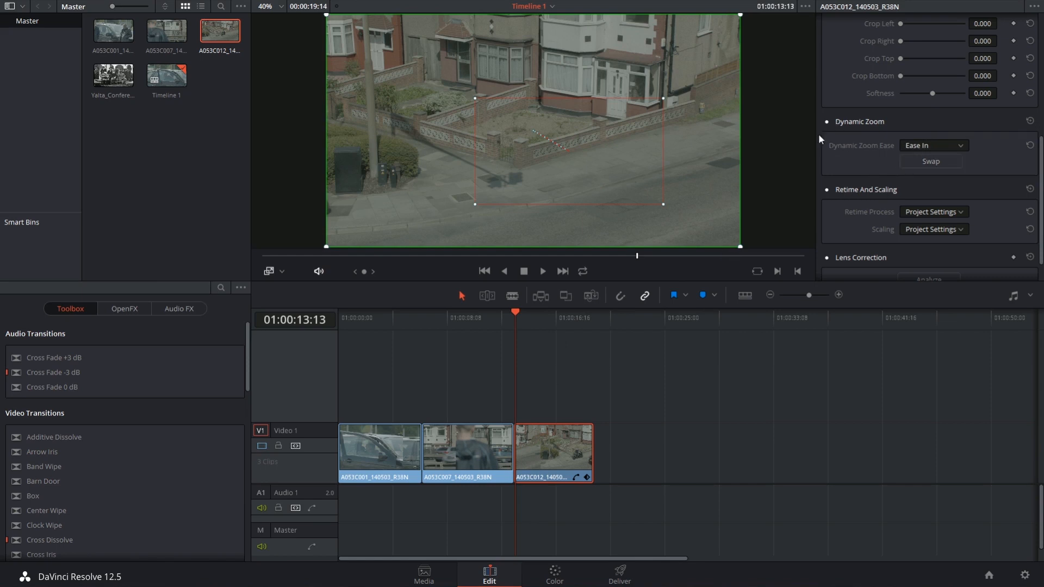
left_click(827, 122)
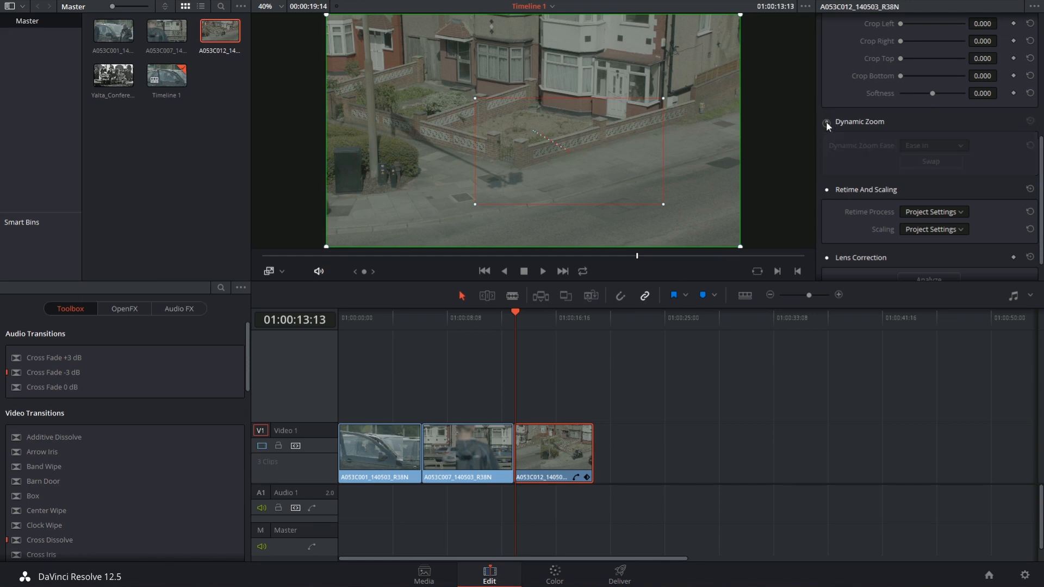
left_click(543, 271)
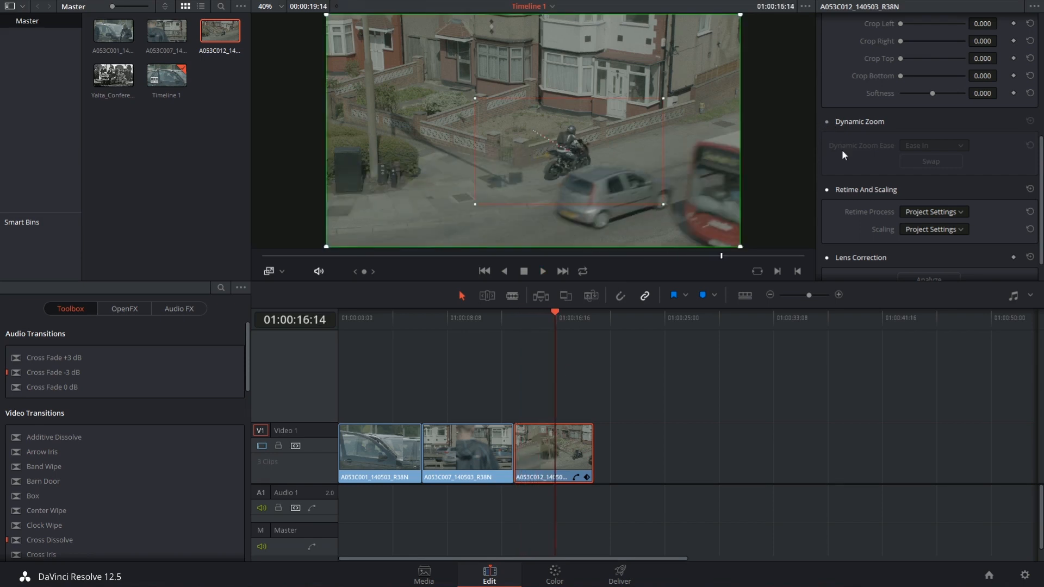
left_click(539, 311)
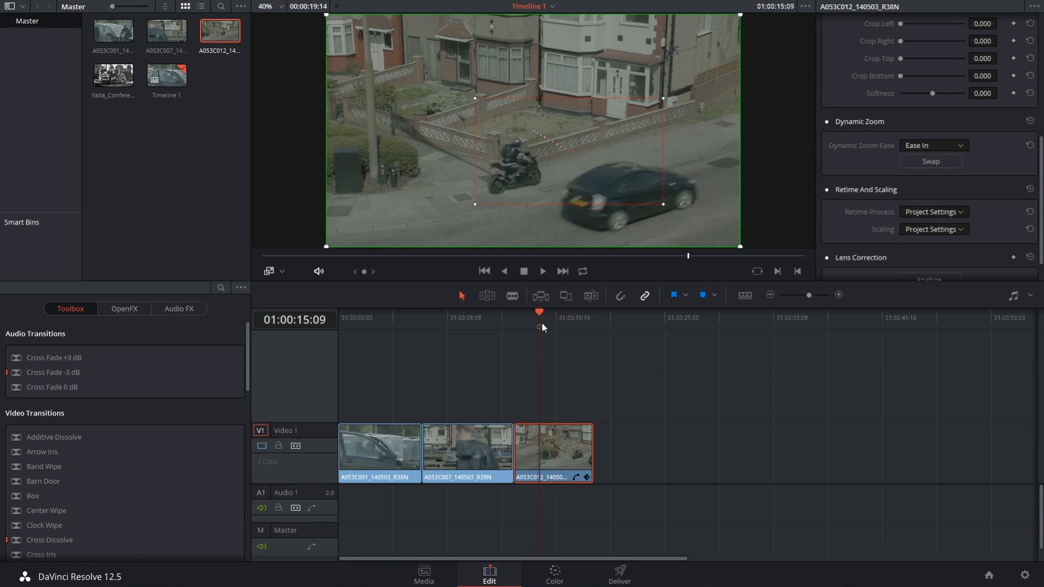
left_click(542, 271)
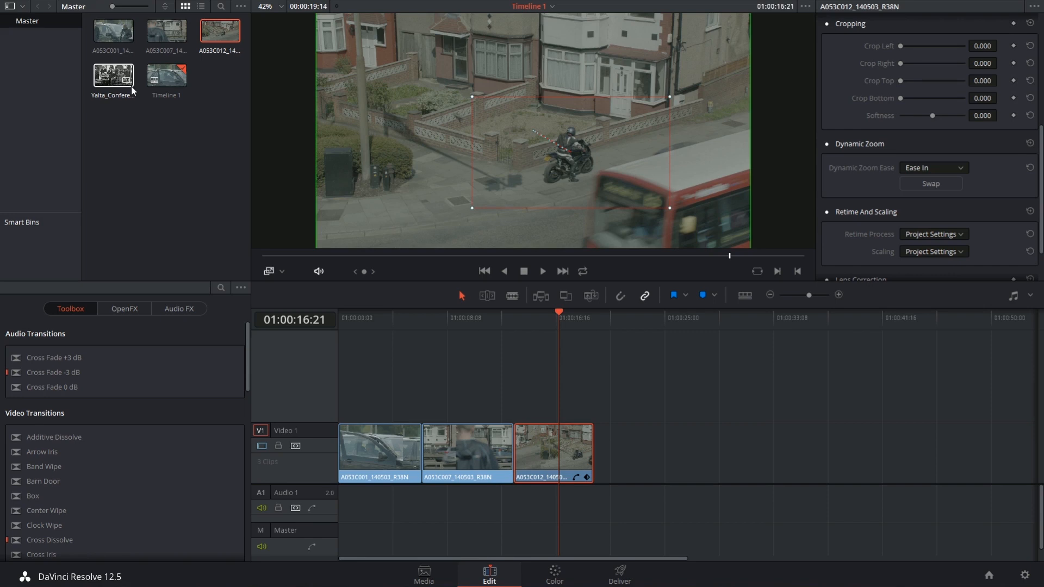
mouse_move(107, 77)
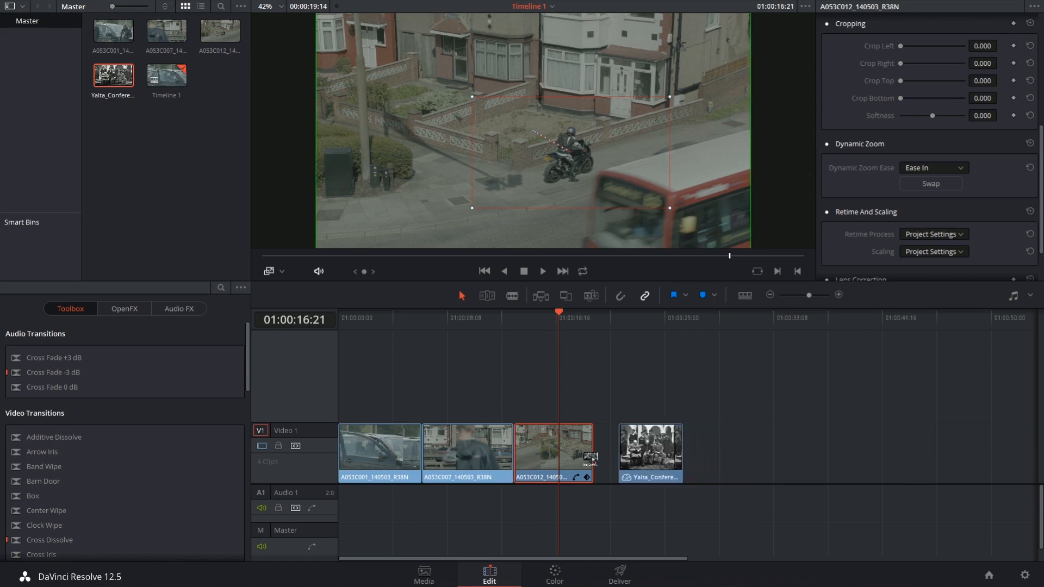
Place the Yalta_Conference still after the third clip, enable Linear Dynamic Zoom, and play it.
left_click(625, 453)
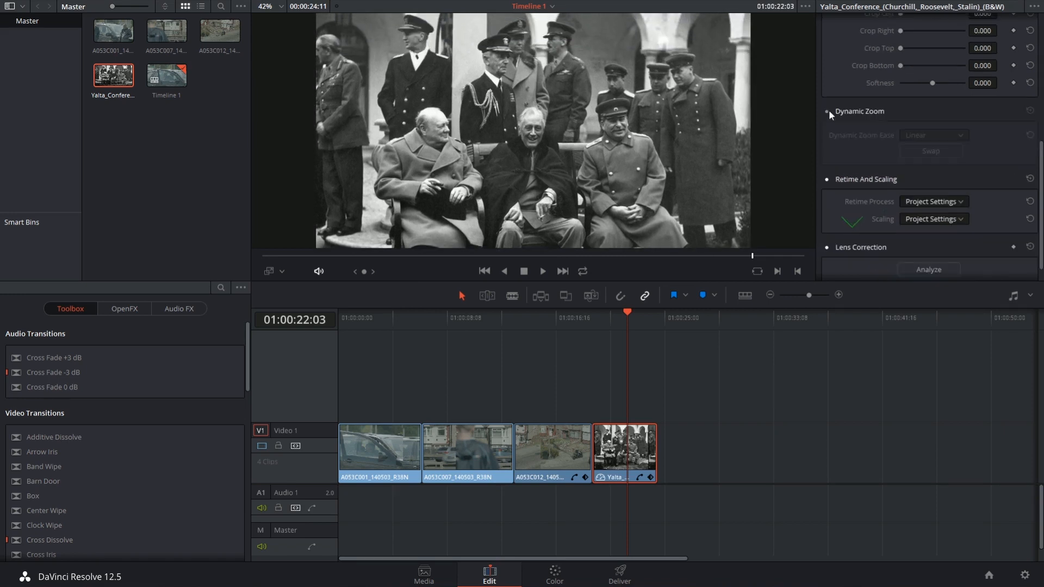
left_click(828, 111)
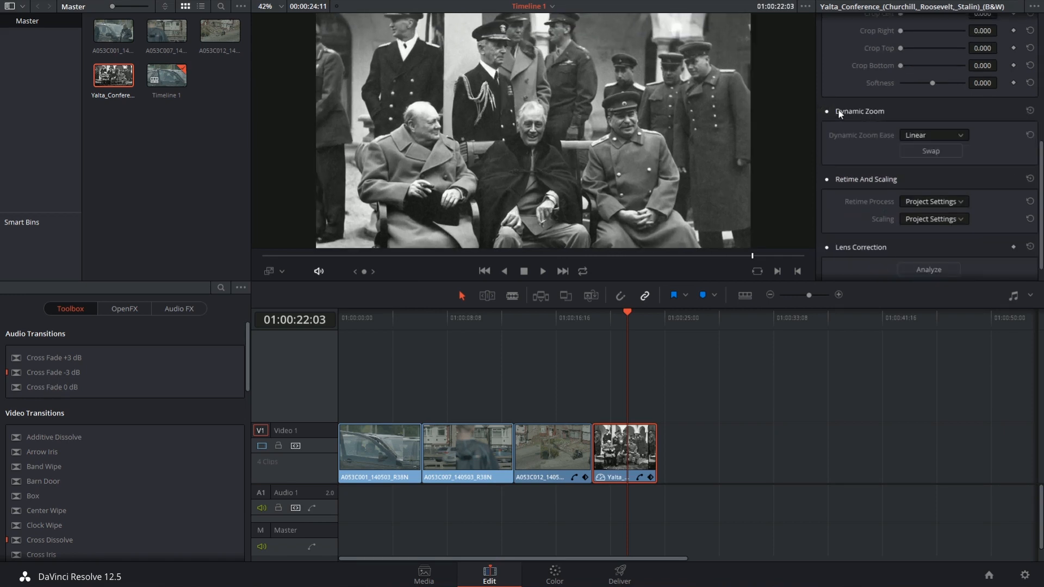
left_click(542, 271)
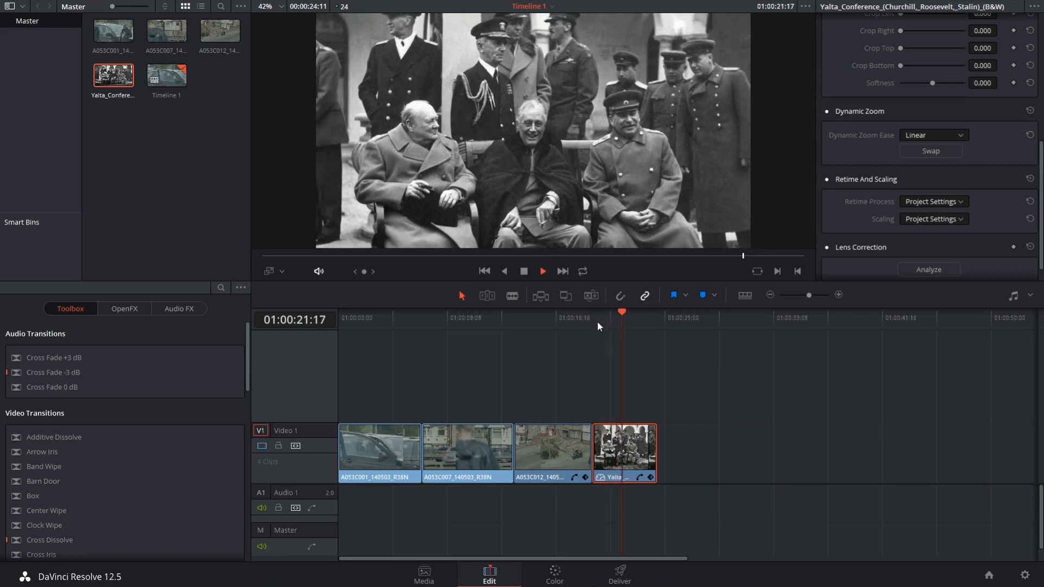